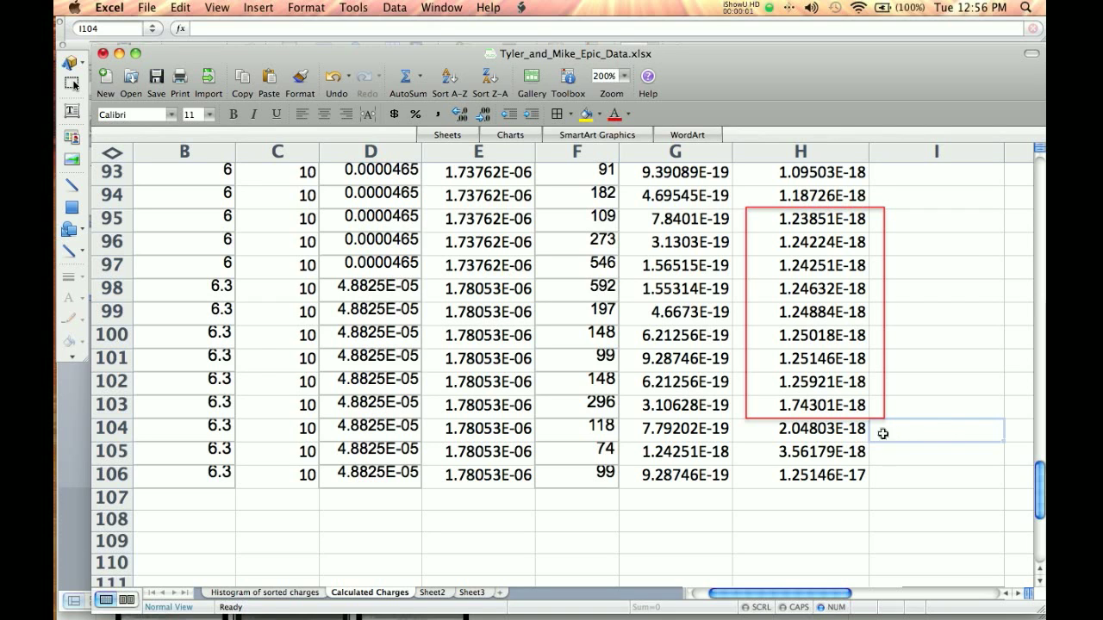
- Compare the Sorted Charges chart against the Calculated Charges data, ending on the chart
{"action": "left_click", "coordinate": [264, 592]}
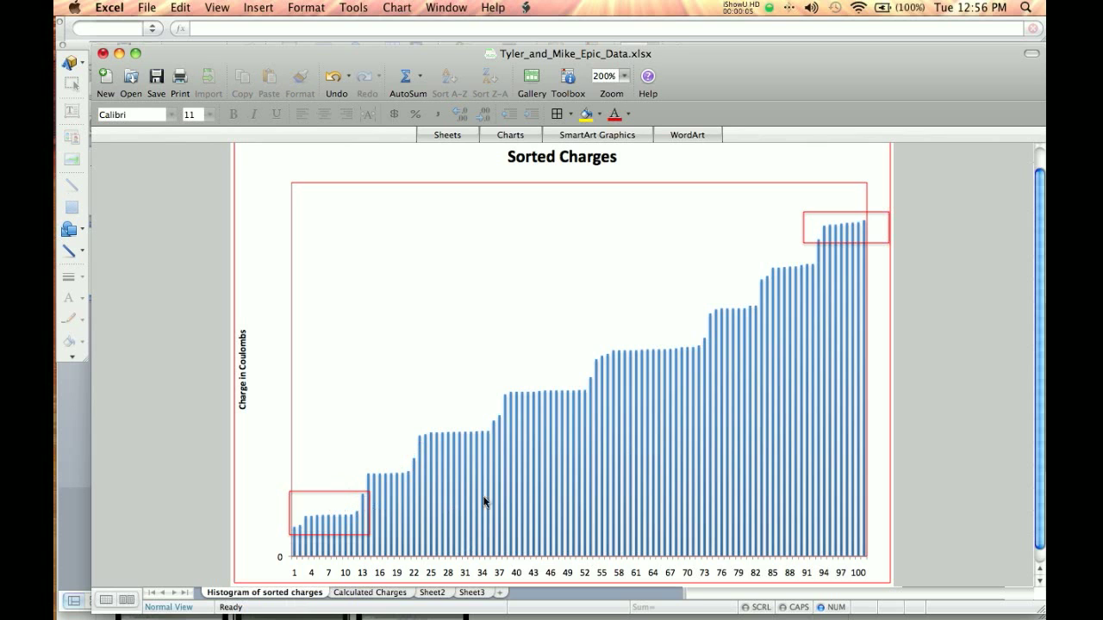
{"action": "mouse_move", "coordinate": [730, 365]}
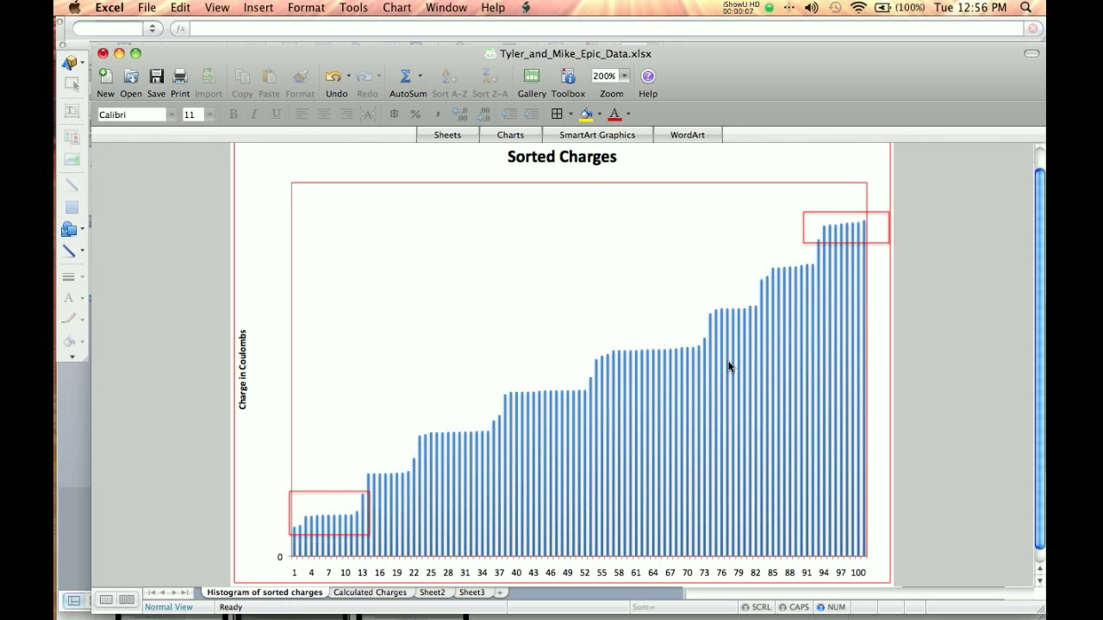
{"action": "left_click", "coordinate": [369, 592]}
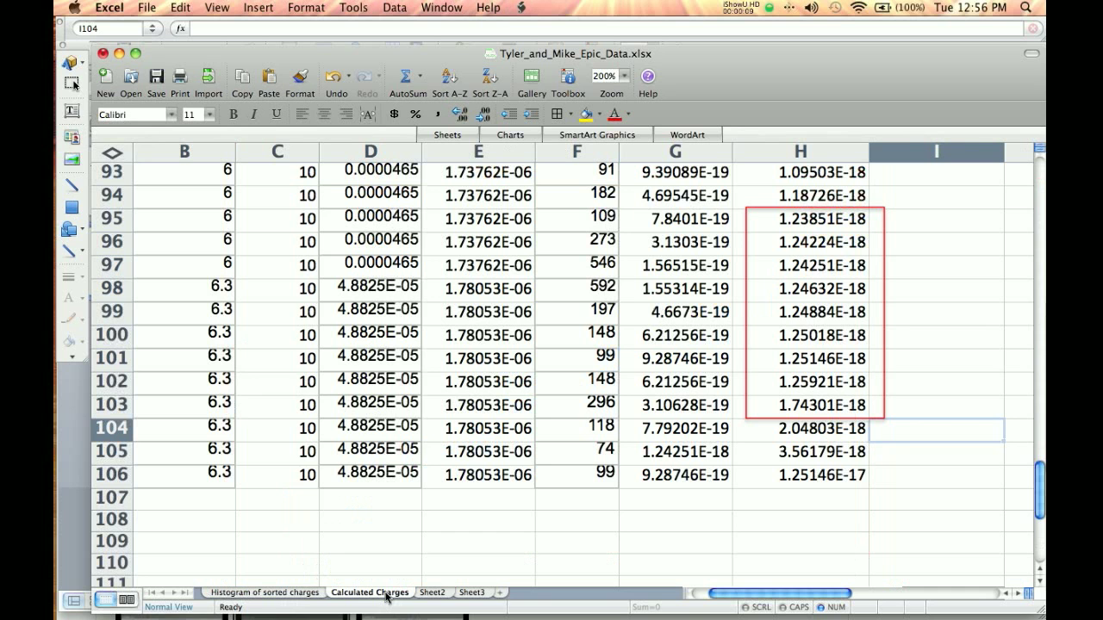
{"action": "left_click", "coordinate": [265, 593]}
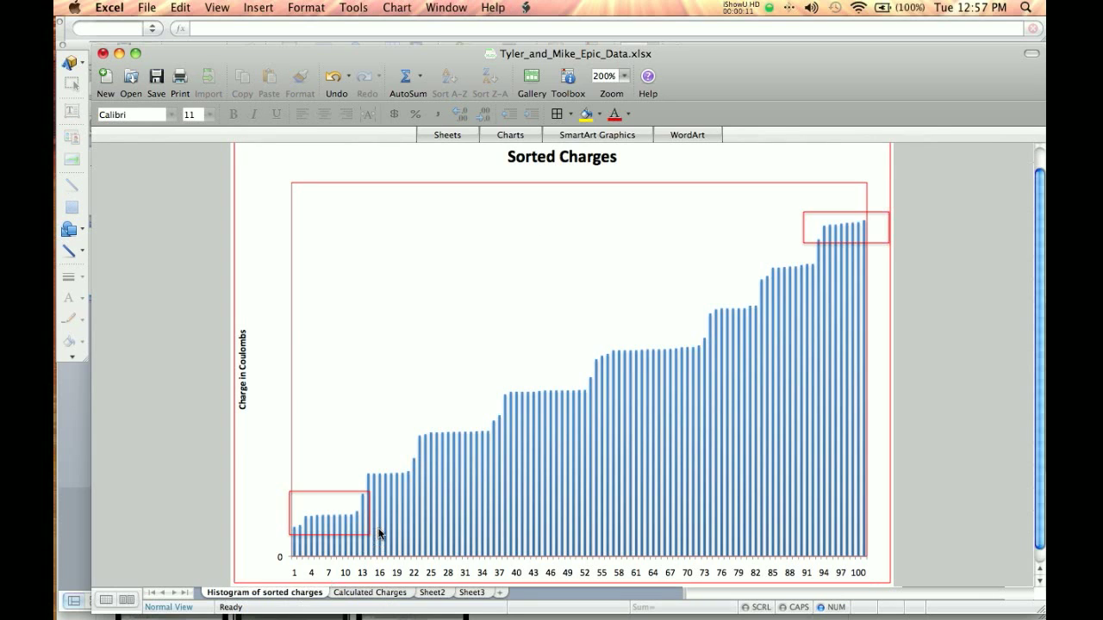
{"action": "mouse_move", "coordinate": [360, 476]}
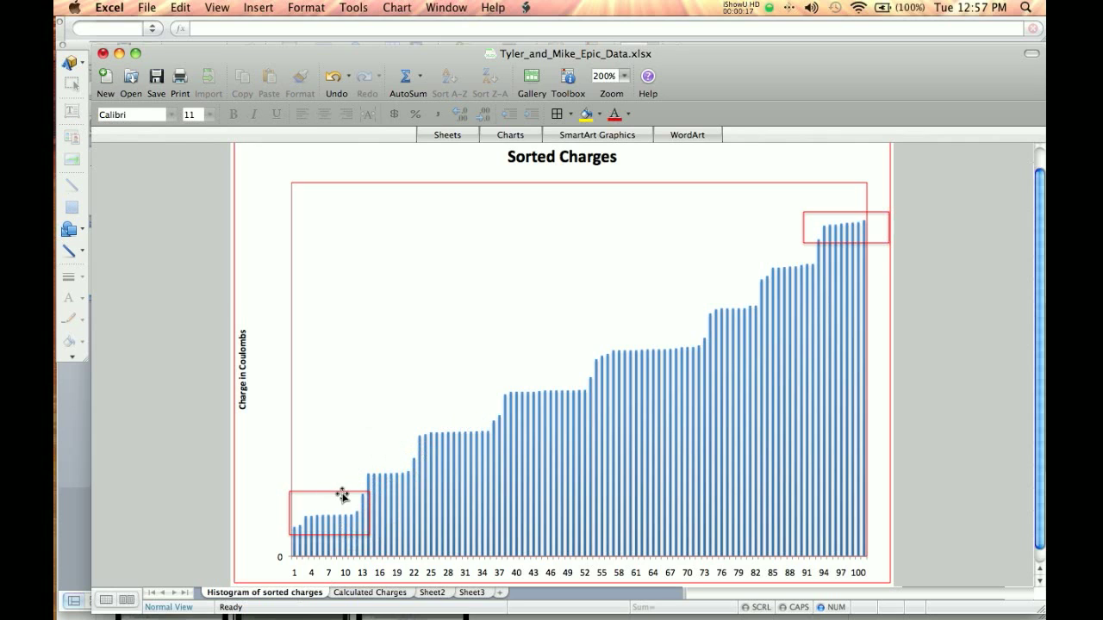
{"action": "mouse_move", "coordinate": [486, 414]}
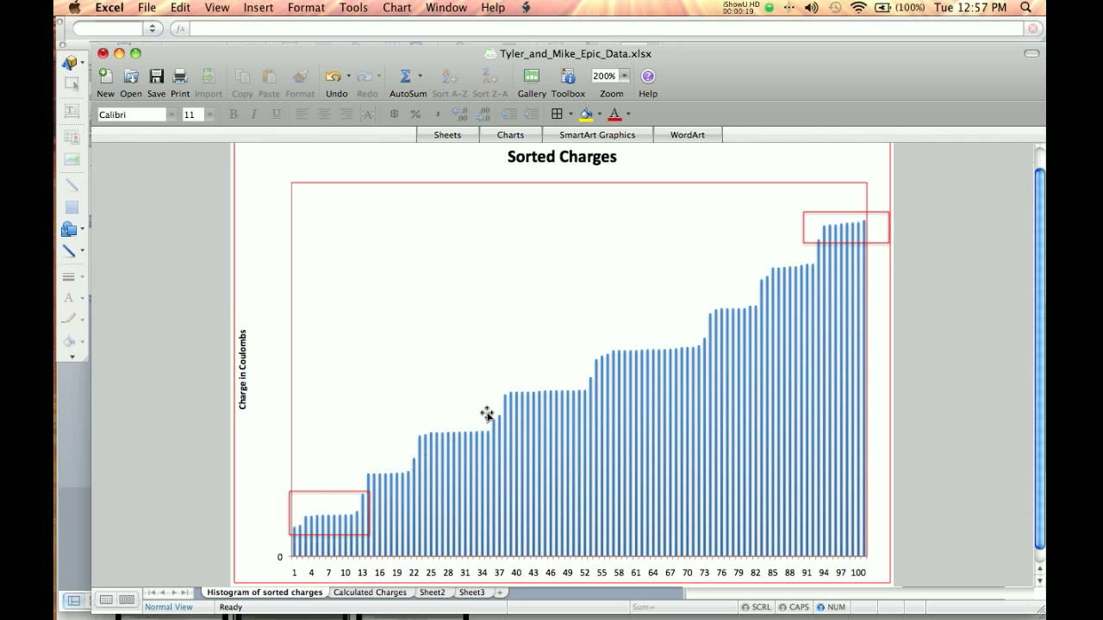
{"action": "mouse_move", "coordinate": [693, 338]}
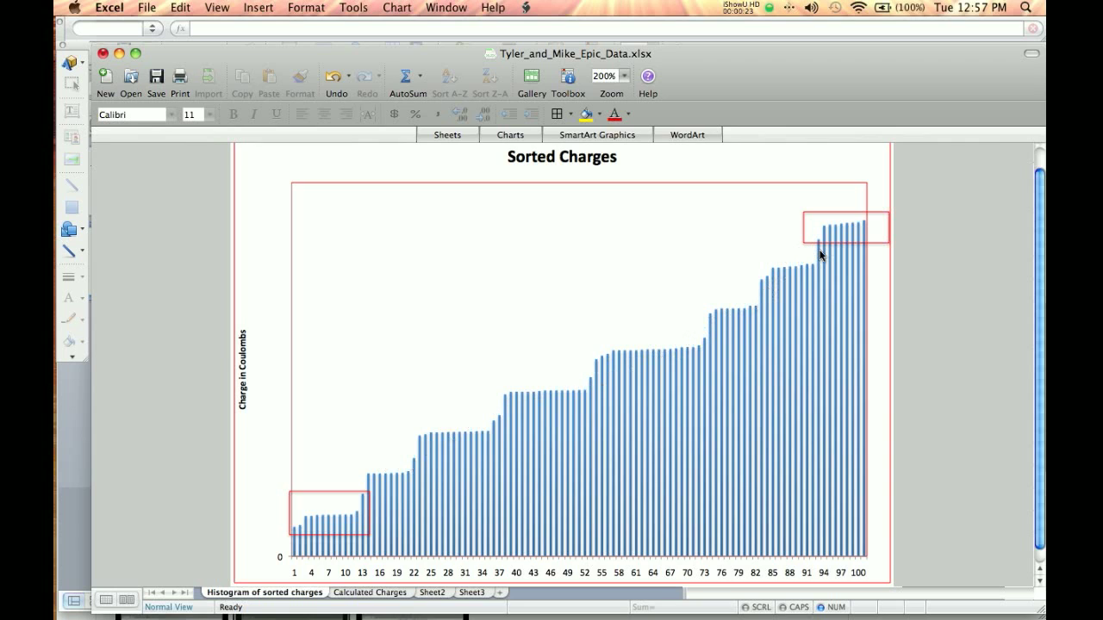
{"action": "mouse_move", "coordinate": [882, 186]}
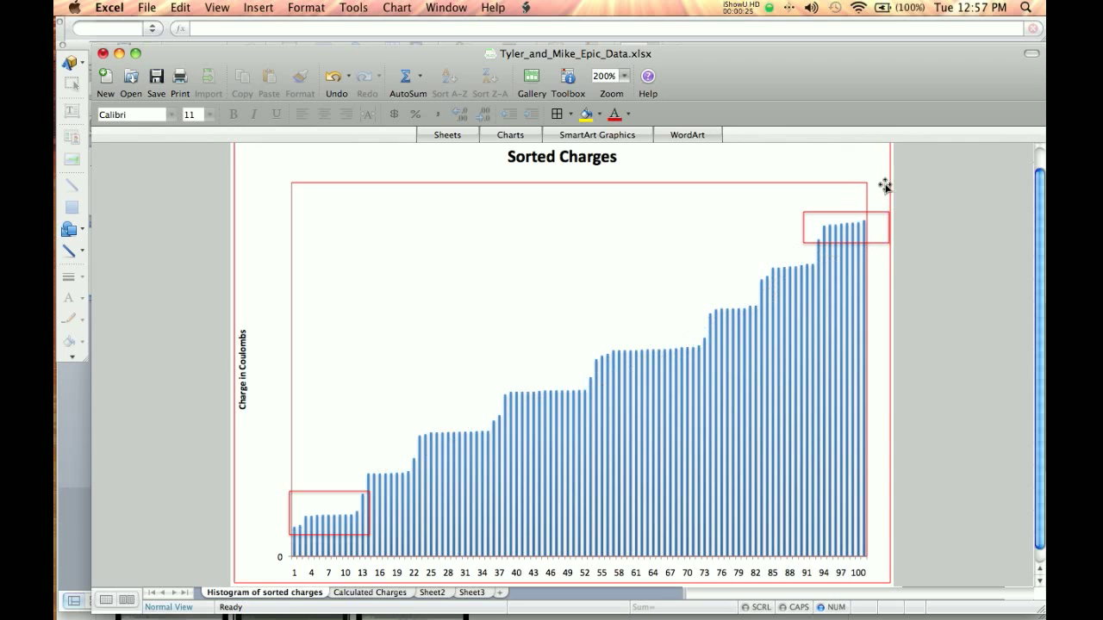
{"action": "mouse_move", "coordinate": [924, 203]}
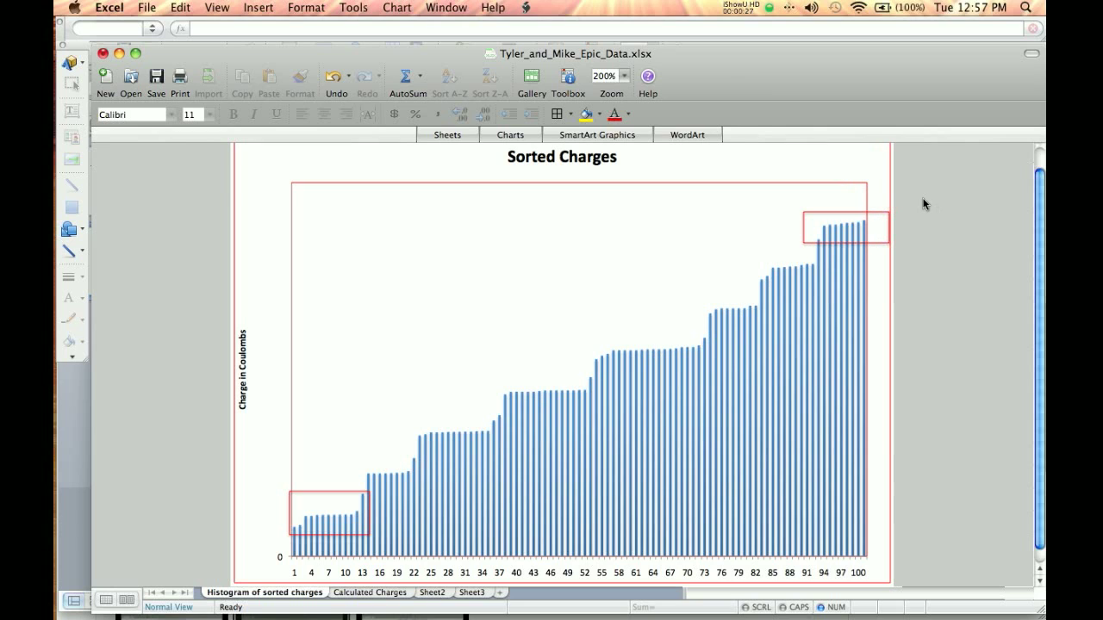
{"action": "mouse_move", "coordinate": [929, 205]}
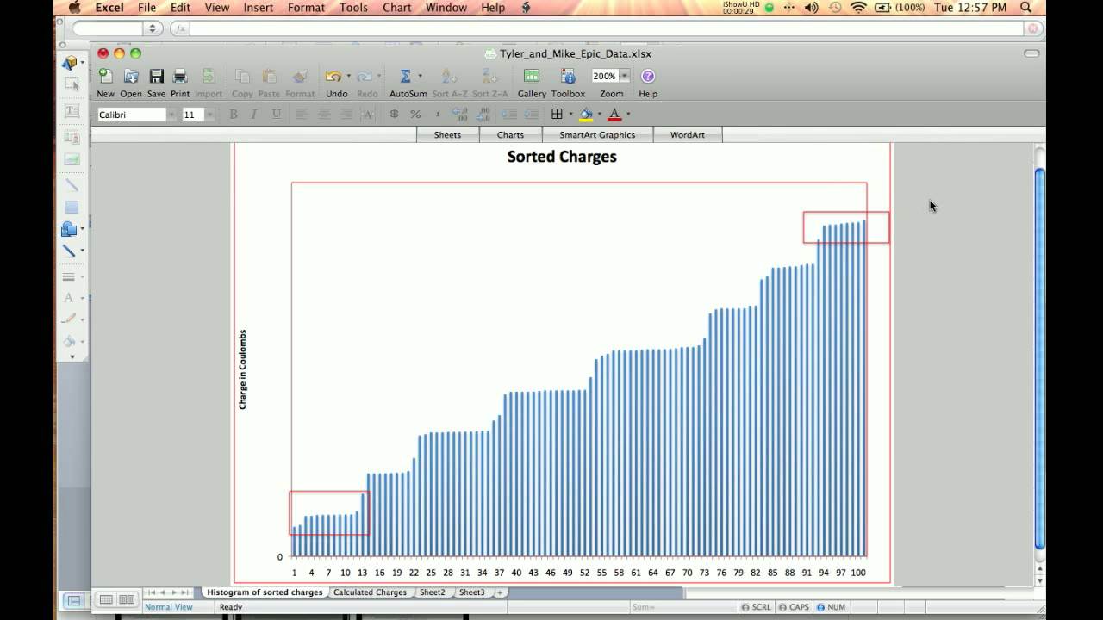
{"action": "mouse_move", "coordinate": [865, 227]}
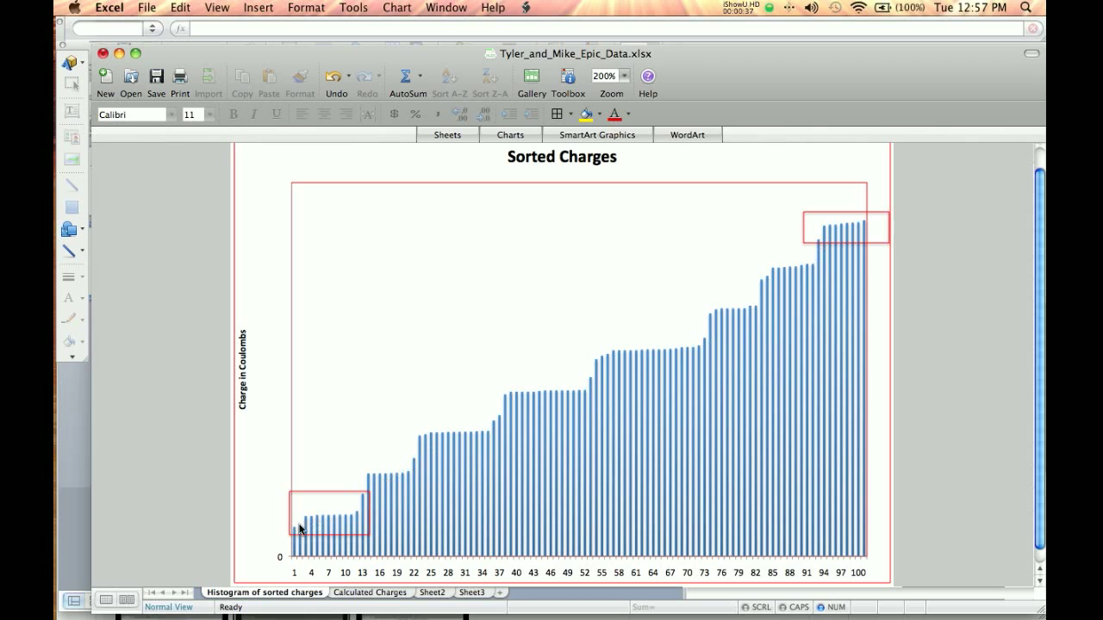
{"action": "mouse_move", "coordinate": [348, 530]}
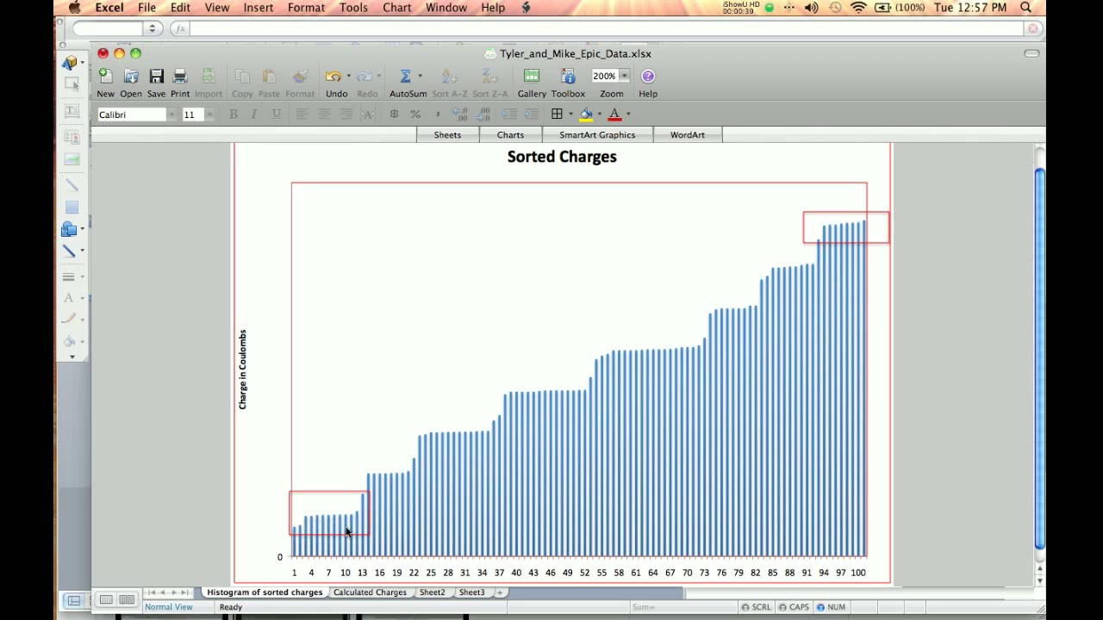
{"action": "mouse_move", "coordinate": [362, 499]}
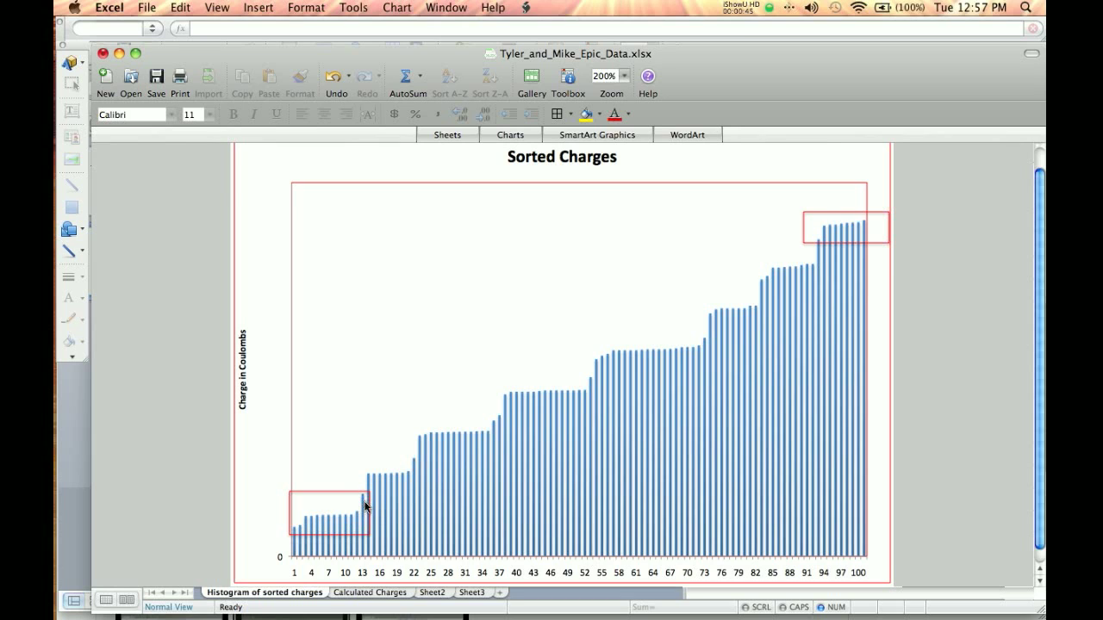
- Flip between the chart and Calculated Charges sheet, ending on Calculated Charges at the top rows
{"action": "left_click", "coordinate": [371, 592]}
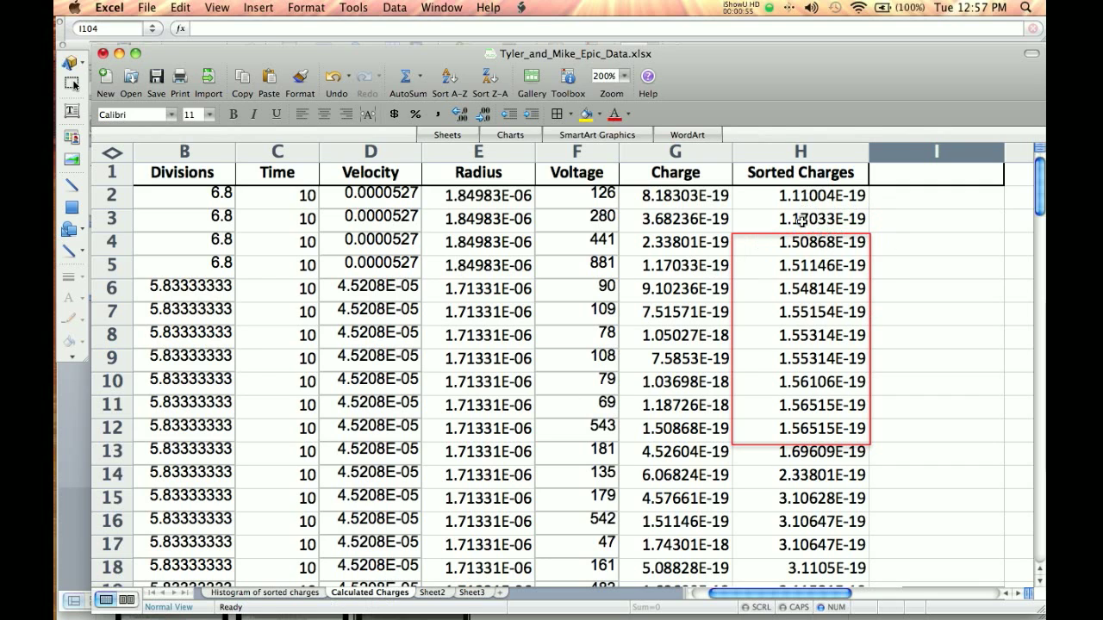
{"action": "left_click", "coordinate": [265, 593]}
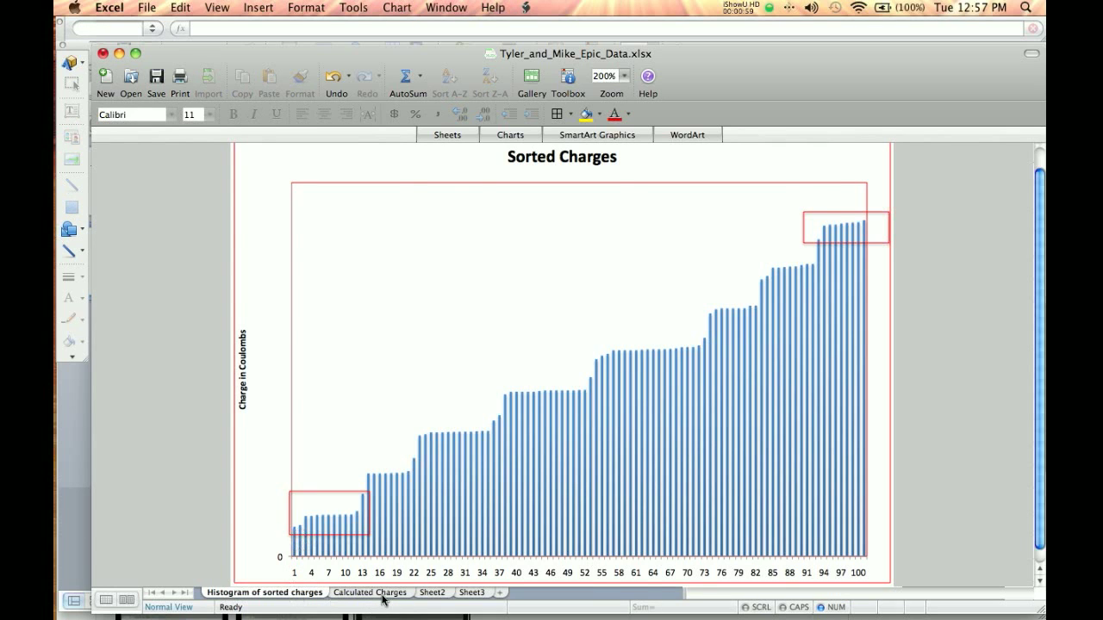
{"action": "left_click", "coordinate": [368, 593]}
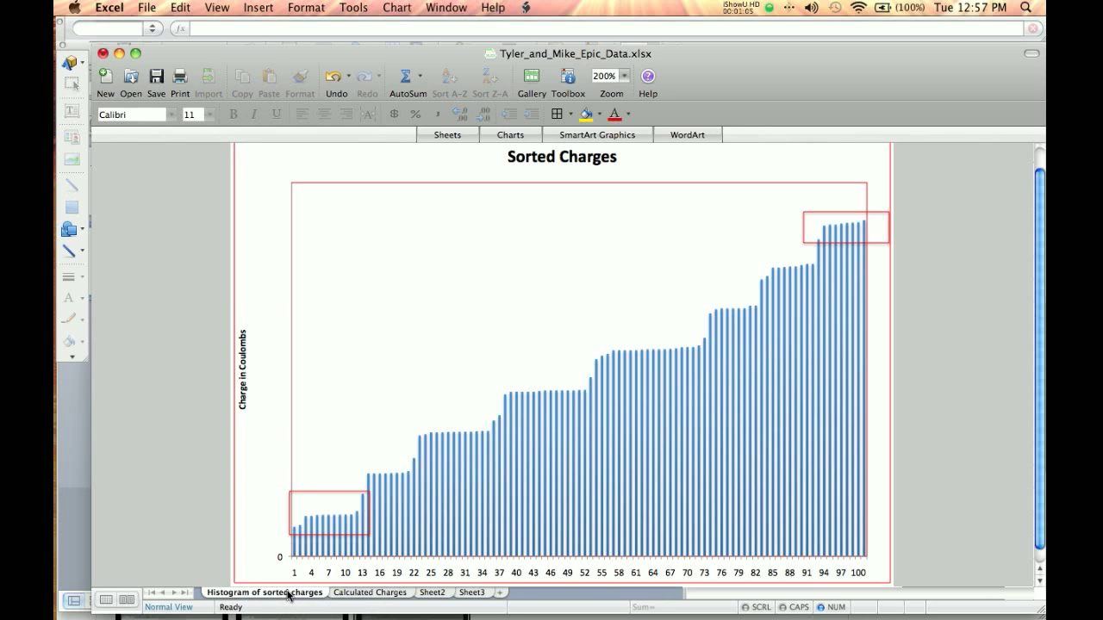
{"action": "mouse_move", "coordinate": [362, 503]}
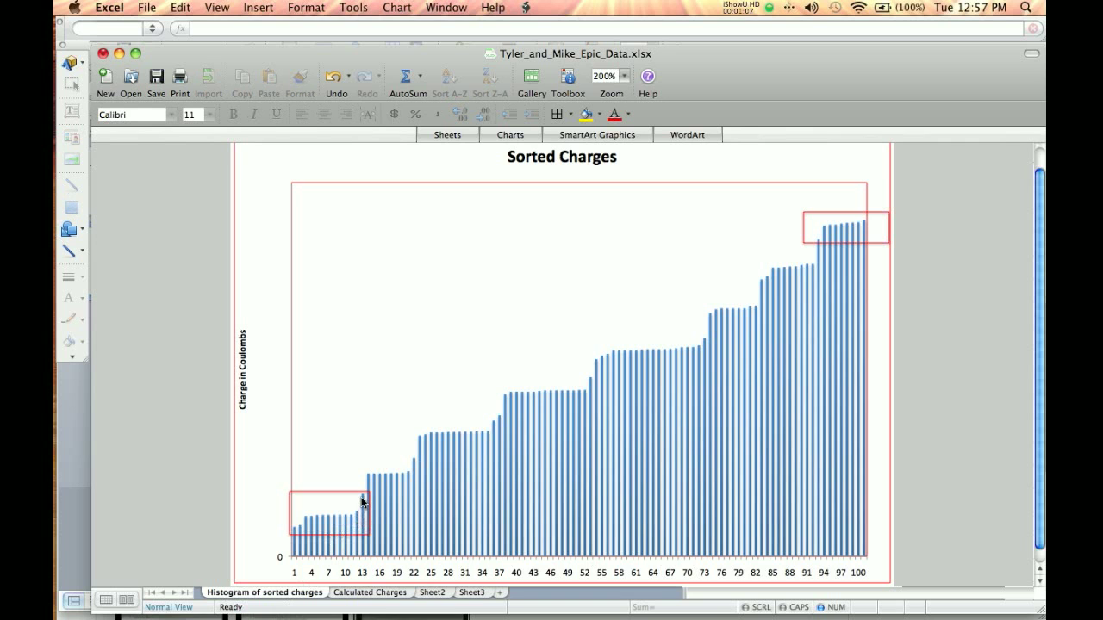
{"action": "left_click", "coordinate": [369, 592]}
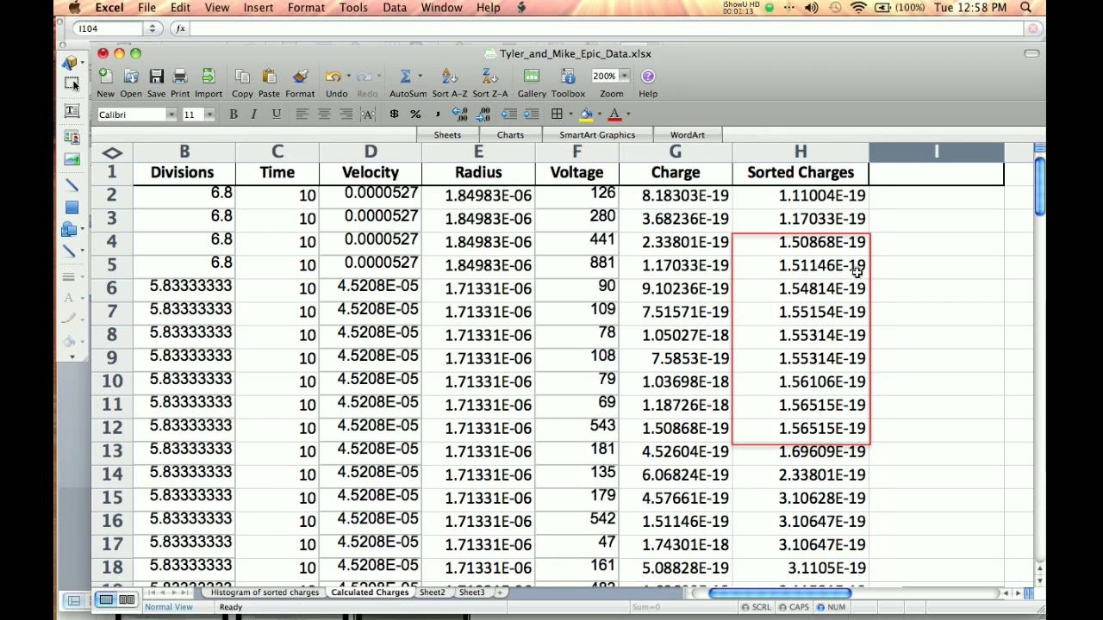
- Enter =AVERAGE(H4:H12) in cell I5, giving 1.54638E-19 for the lowest boxed charges
{"action": "left_click", "coordinate": [934, 269]}
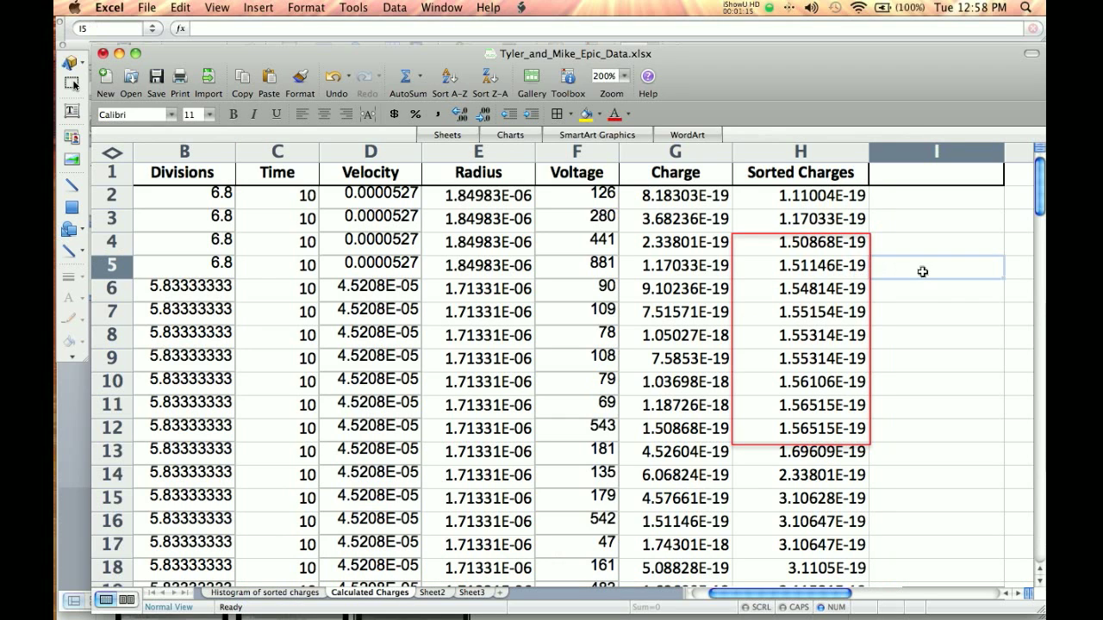
{"action": "type", "text": "=averaGE"}
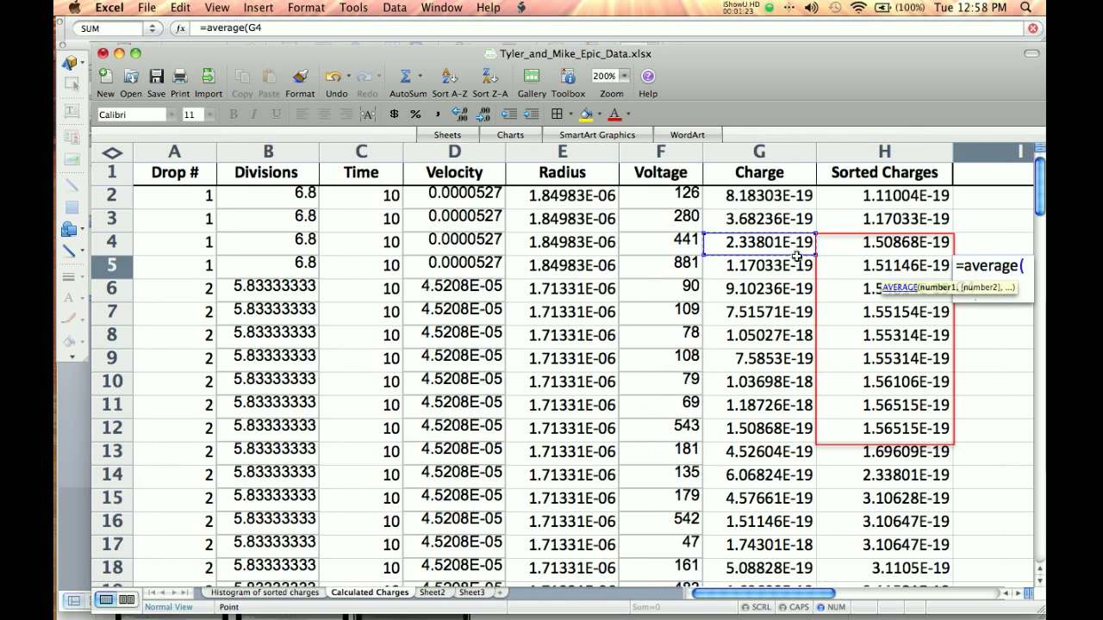
{"action": "mouse_move", "coordinate": [860, 252]}
{"action": "type", "text": "+H4:H12"}
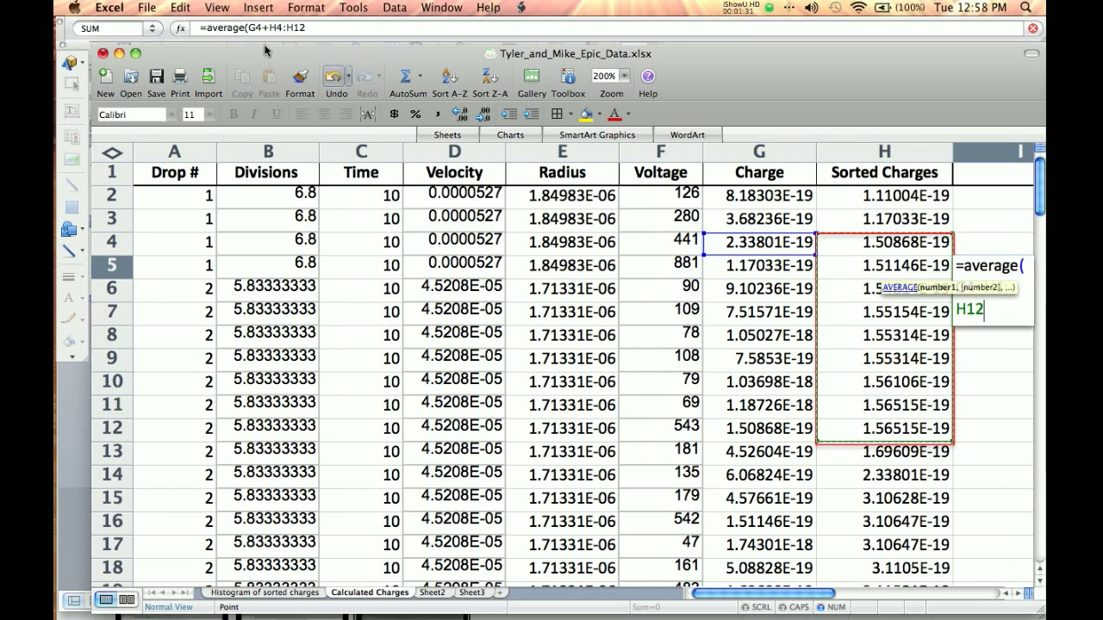
{"action": "key", "text": "Backspace"}
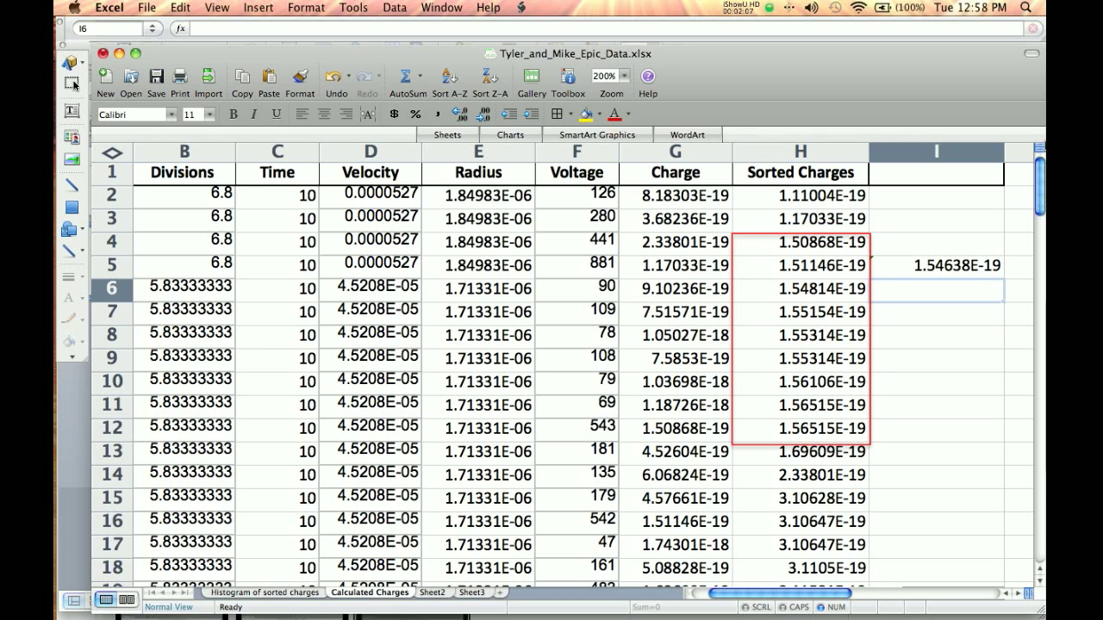
- Review the boxed highest values H95:H102, then move to the histogram of sorted charges sheet
{"action": "scroll", "scroll_direction": "down", "scroll_amount": 3}
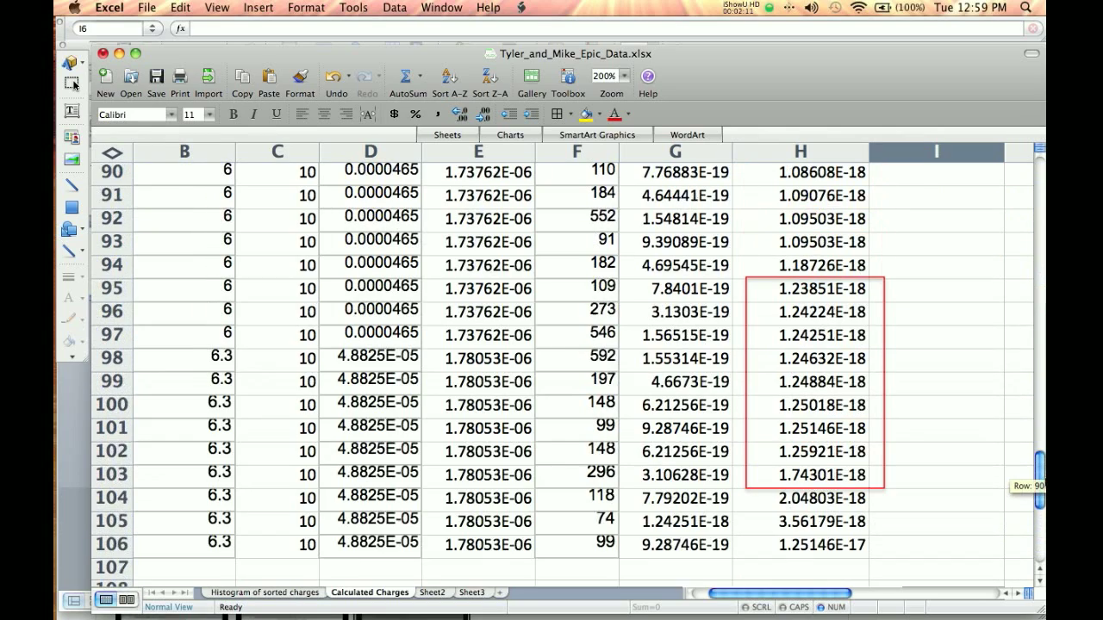
{"action": "mouse_move", "coordinate": [775, 500]}
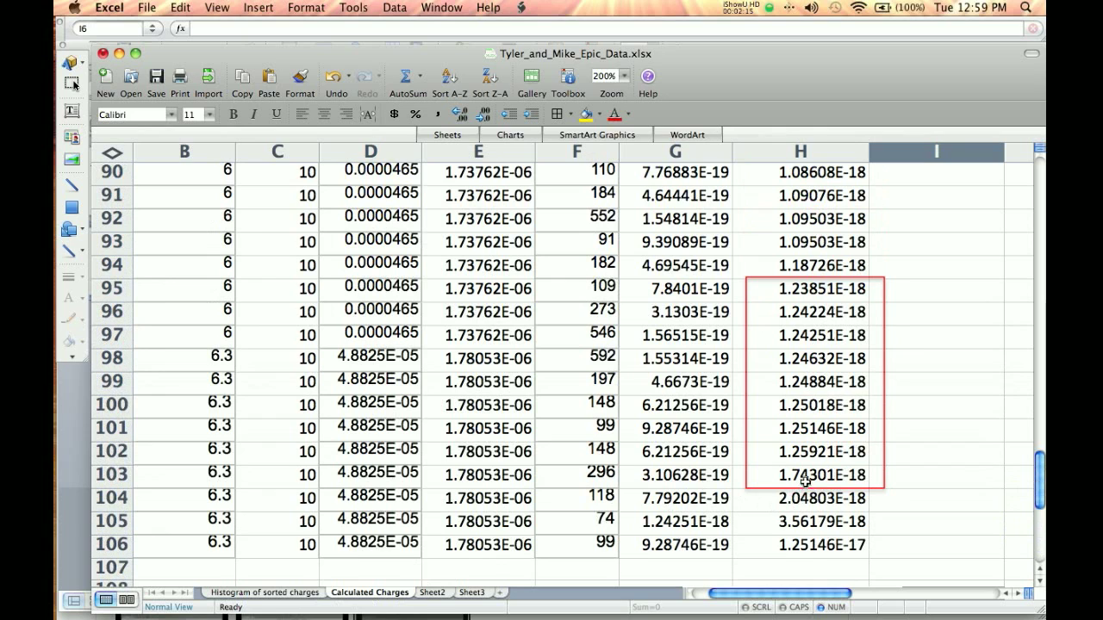
{"action": "left_click", "coordinate": [813, 476]}
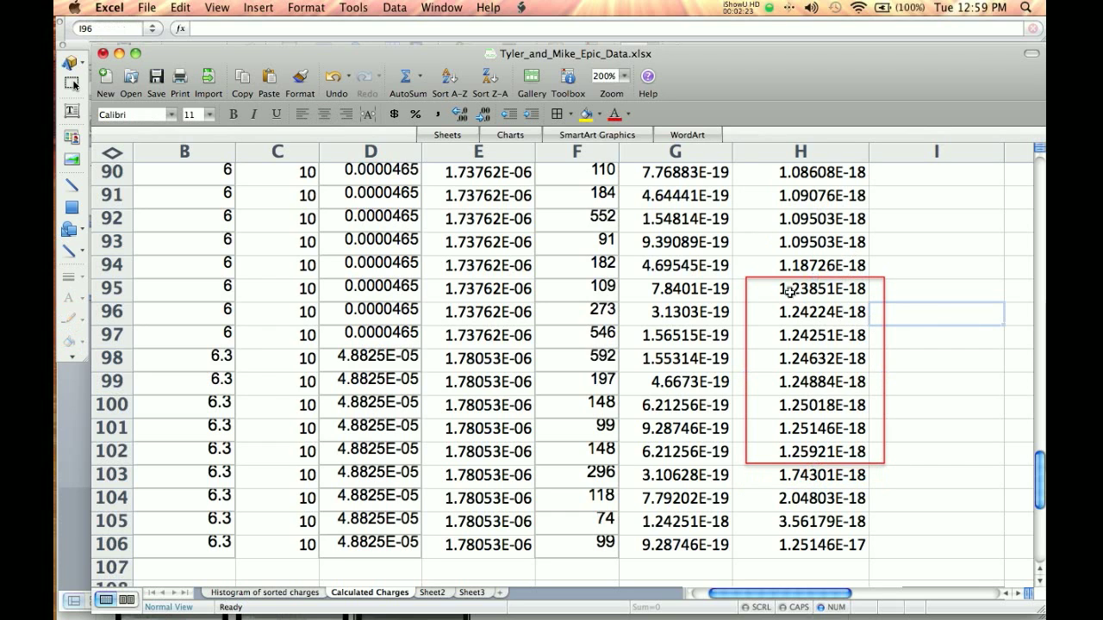
{"action": "mouse_move", "coordinate": [750, 479]}
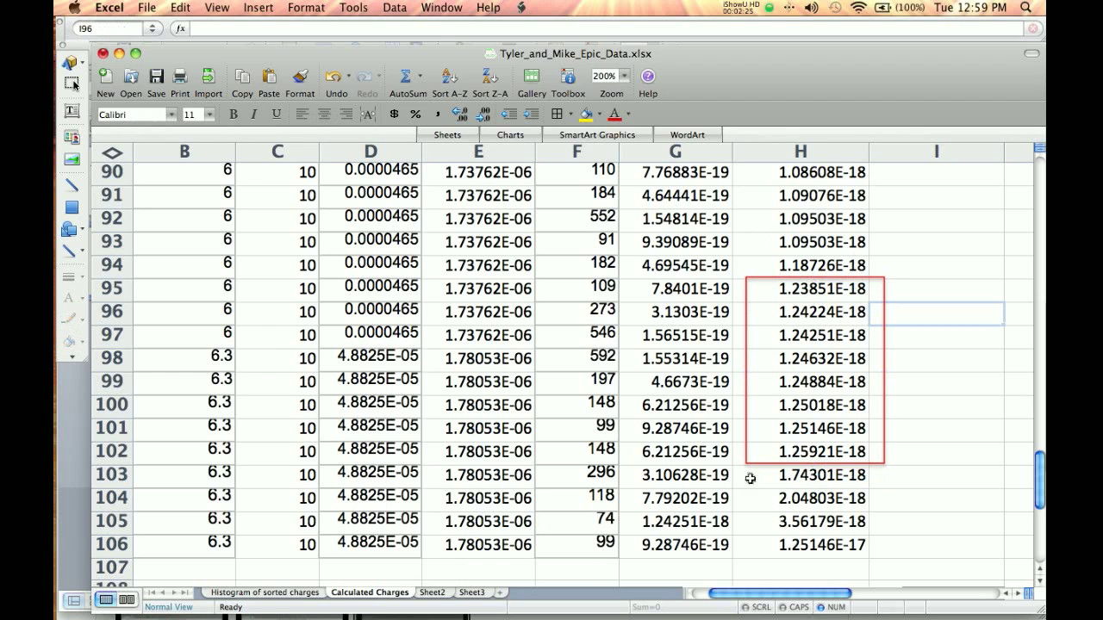
{"action": "mouse_move", "coordinate": [865, 286]}
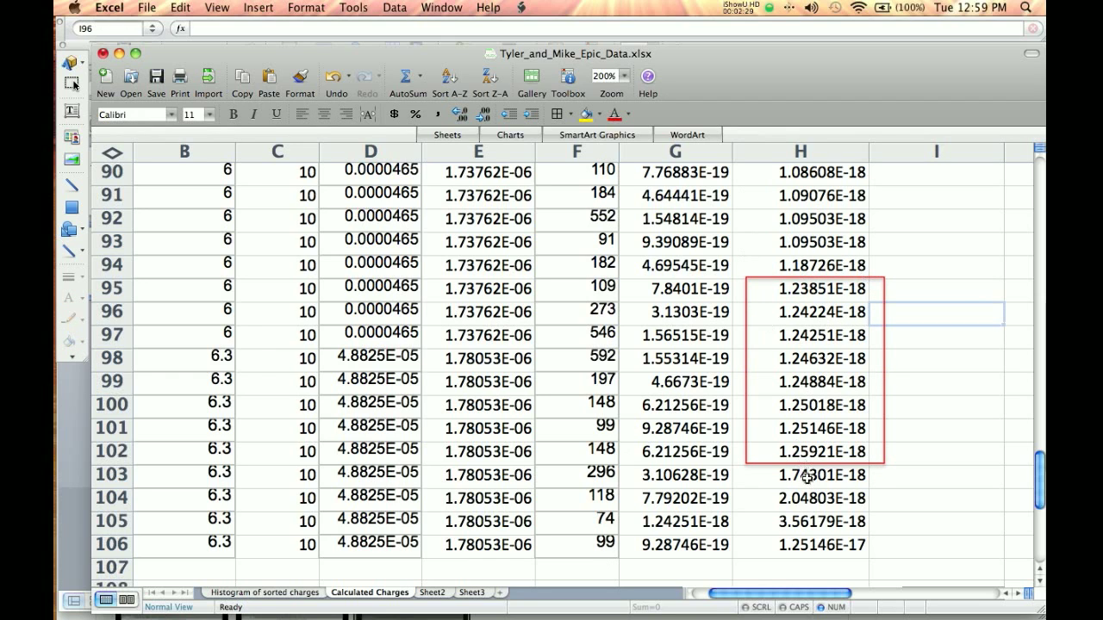
{"action": "left_click", "coordinate": [262, 593]}
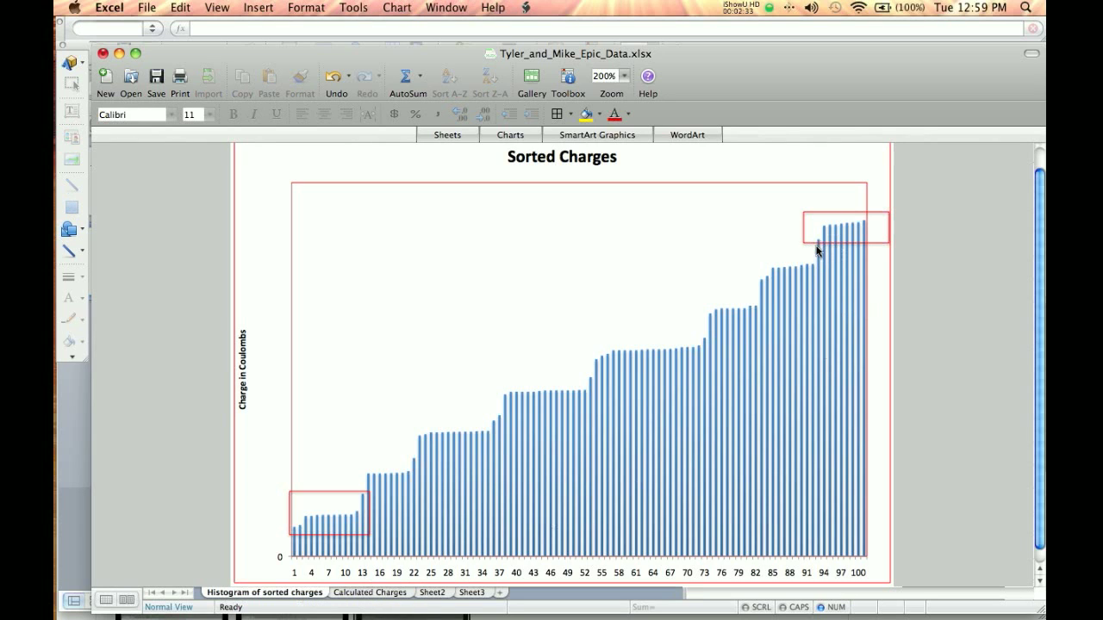
{"action": "mouse_move", "coordinate": [841, 227]}
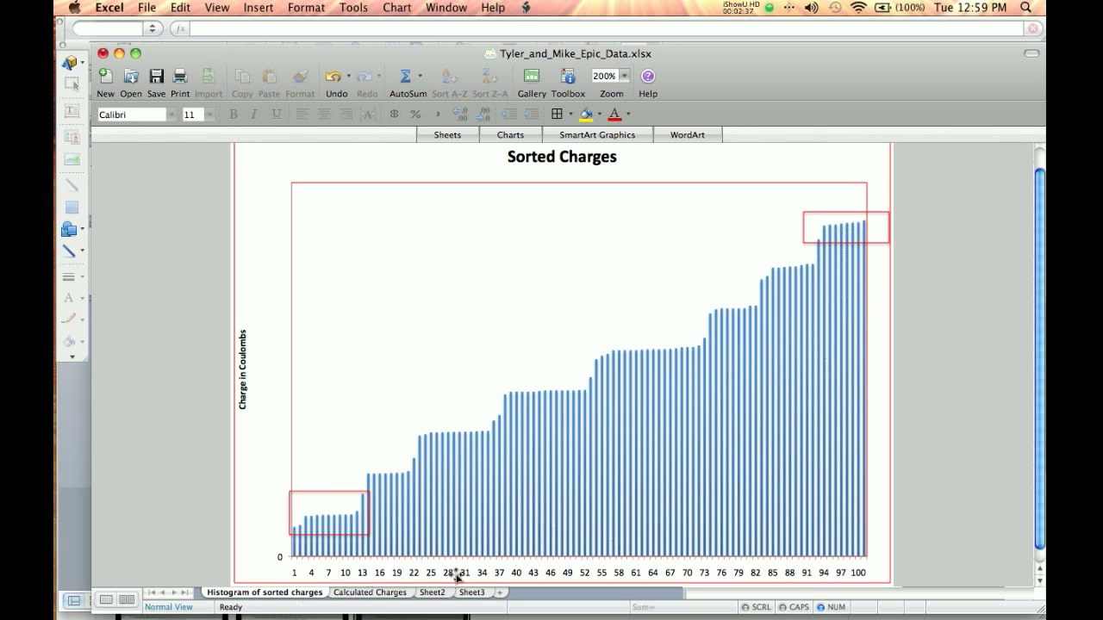
- Return to the Calculated Charges sheet with cell I96 selected beside the boxed highest charges
{"action": "left_click", "coordinate": [369, 593]}
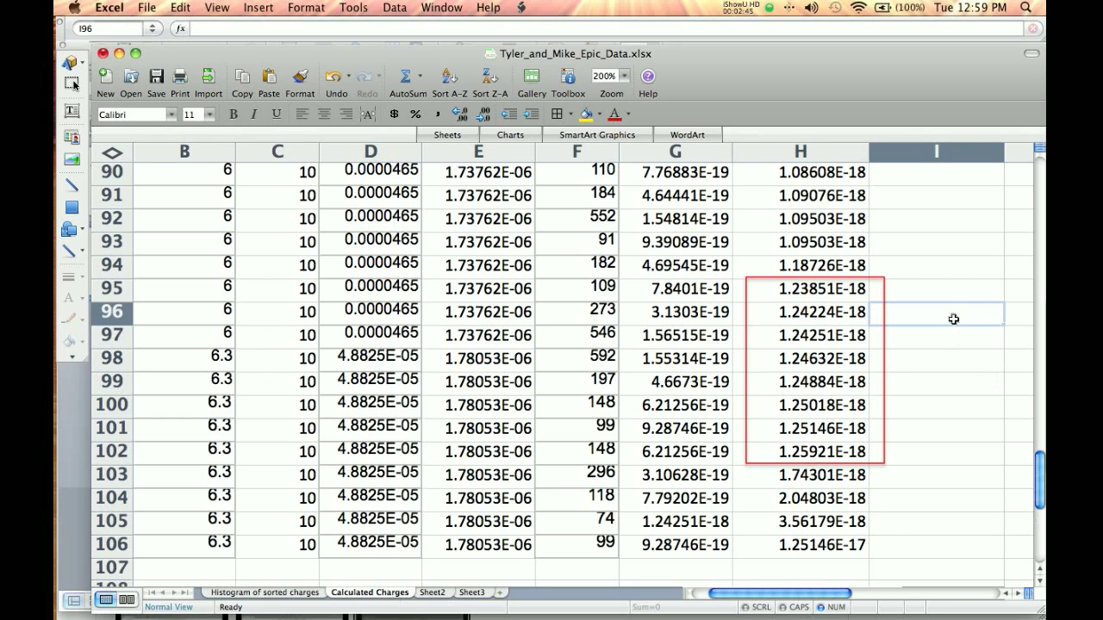
- Enter =AVERAGE(H95:H102) in cell I96, giving 1.24741E-18 for the highest boxed charges
{"action": "type", "text": "=aVERAGE"}
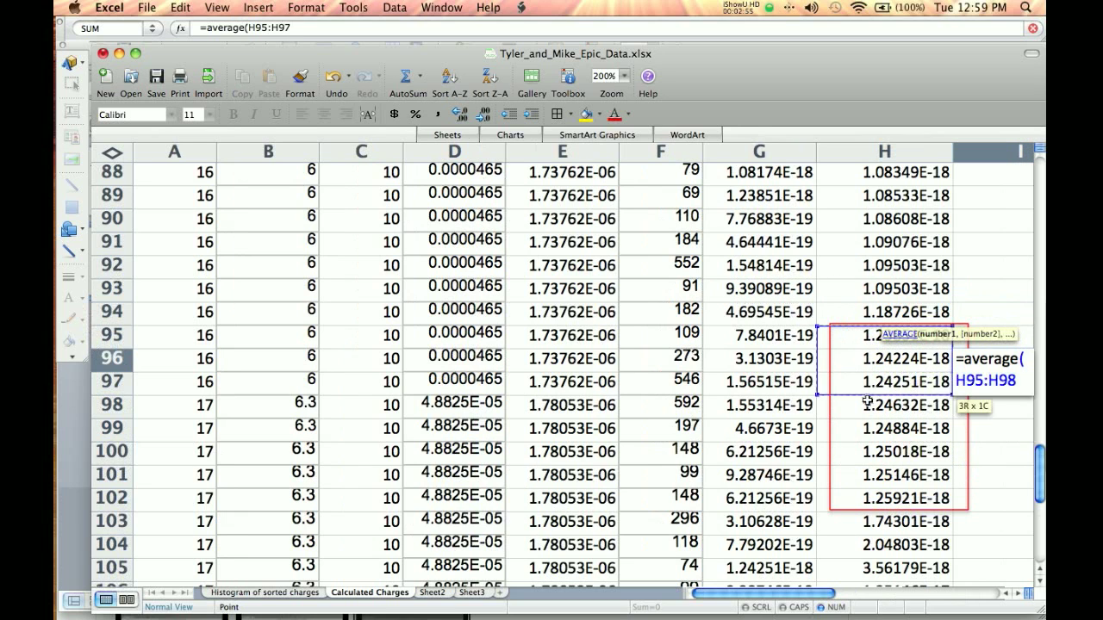
{"action": "left_click_drag", "start_coordinate": [871, 400], "coordinate": [870, 500]}
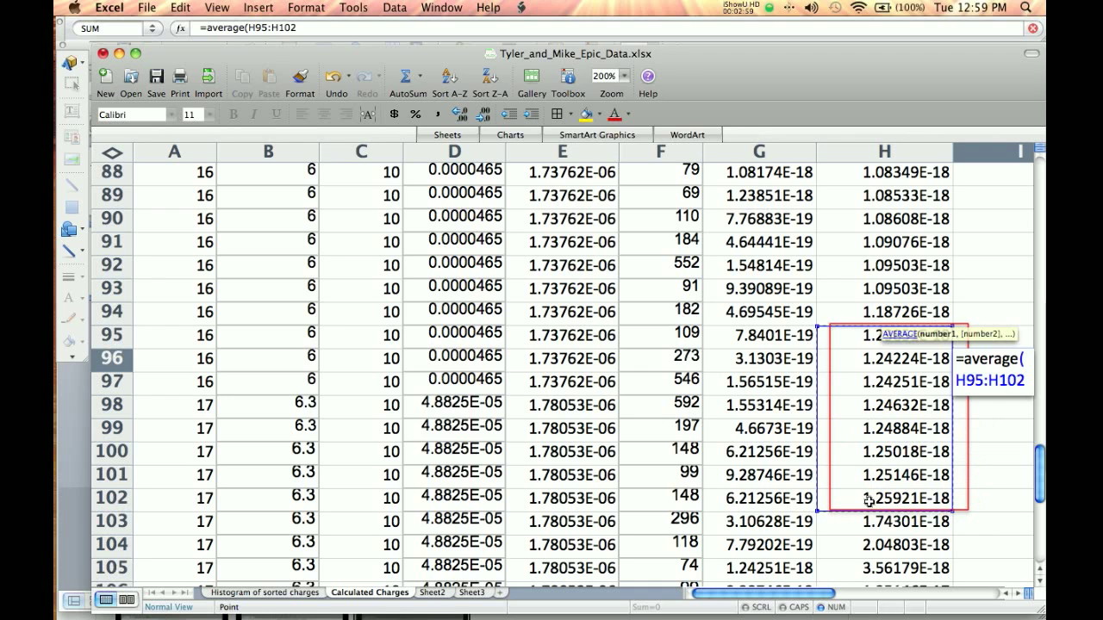
{"action": "type", "text": ")"}
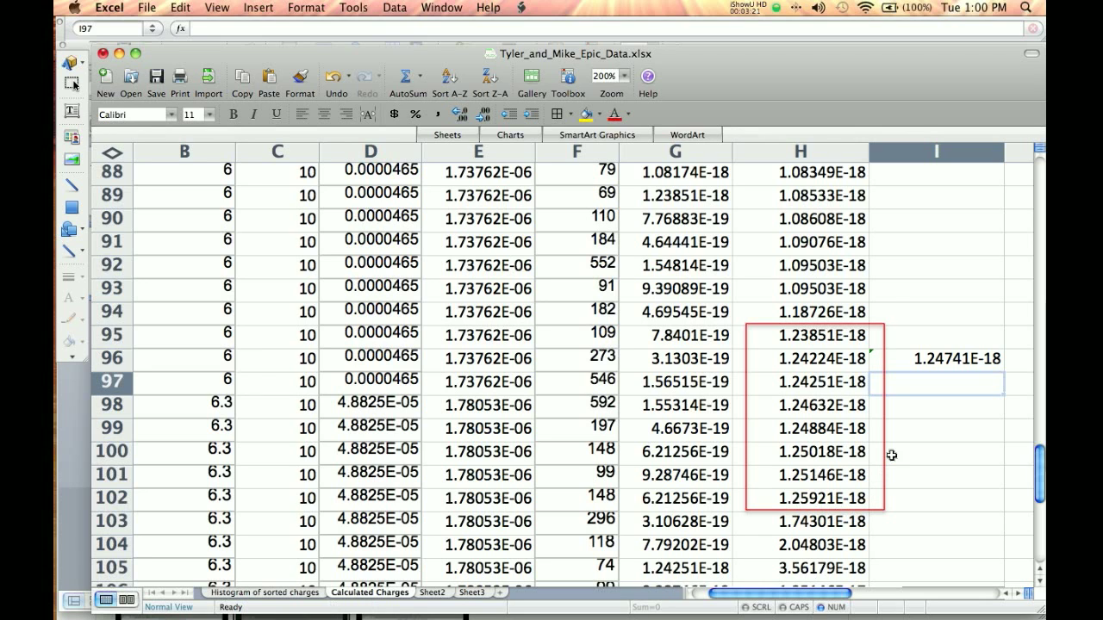
{"action": "mouse_move", "coordinate": [855, 358]}
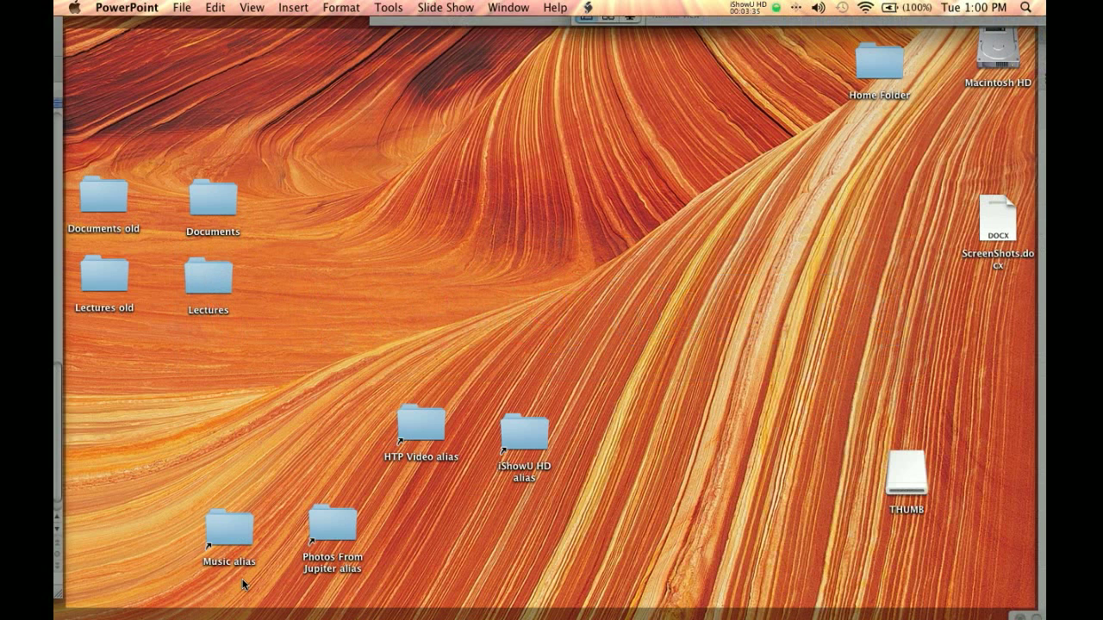
{"action": "mouse_move", "coordinate": [78, 414]}
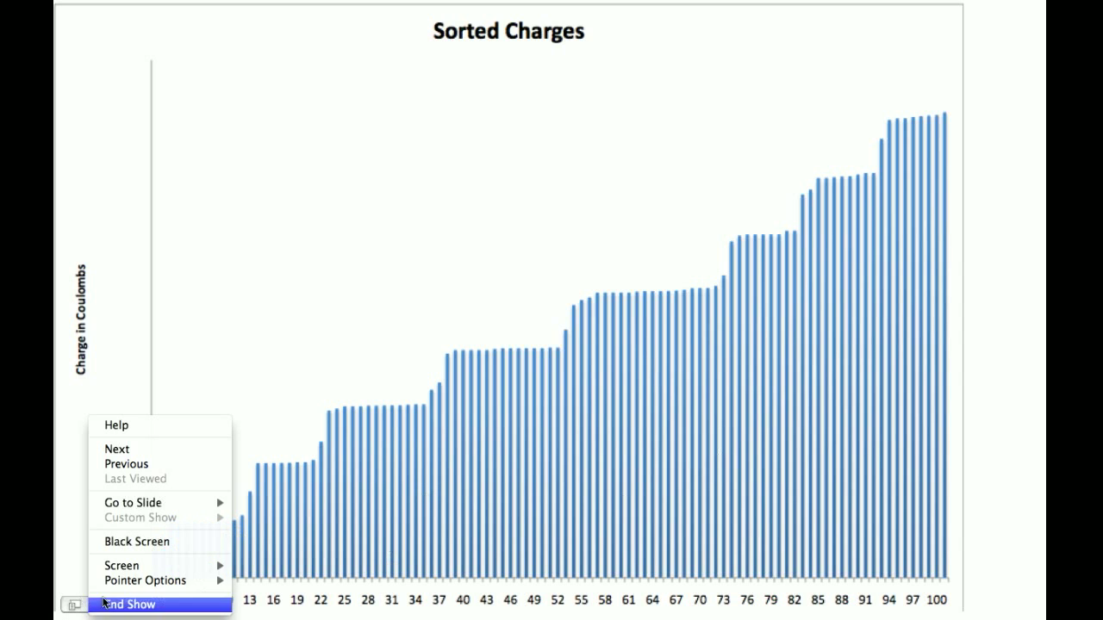
{"action": "mouse_move", "coordinate": [136, 541]}
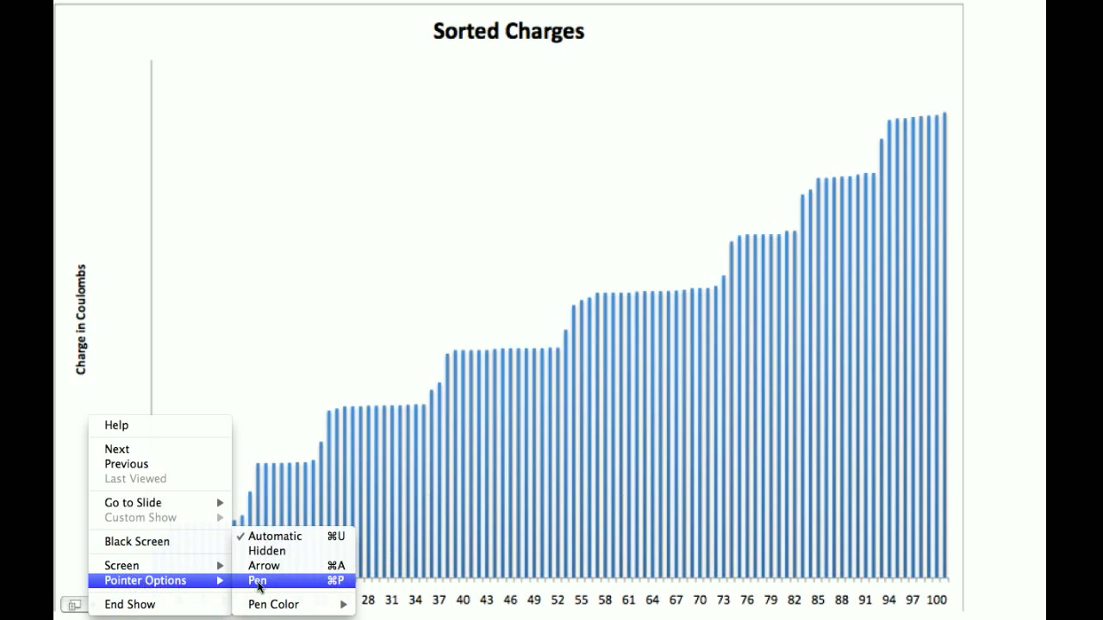
- Switch the slideshow pointer to Pen and draw a small test spiral near the chart title
{"action": "left_click", "coordinate": [259, 579]}
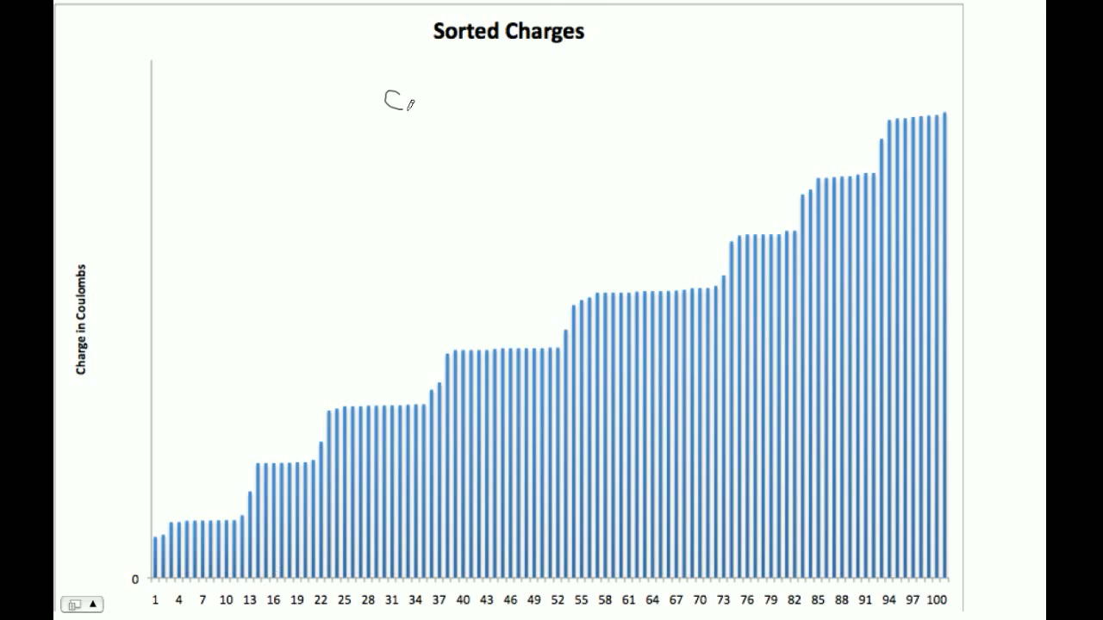
{"action": "left_click_drag", "start_coordinate": [410, 103], "coordinate": [393, 129]}
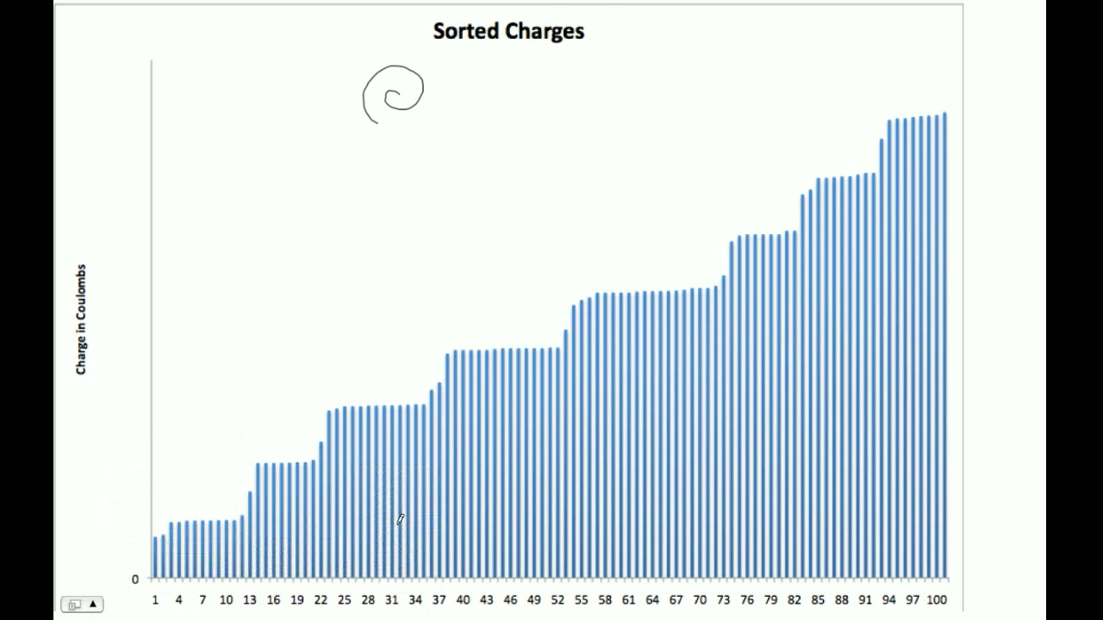
{"action": "mouse_move", "coordinate": [388, 334]}
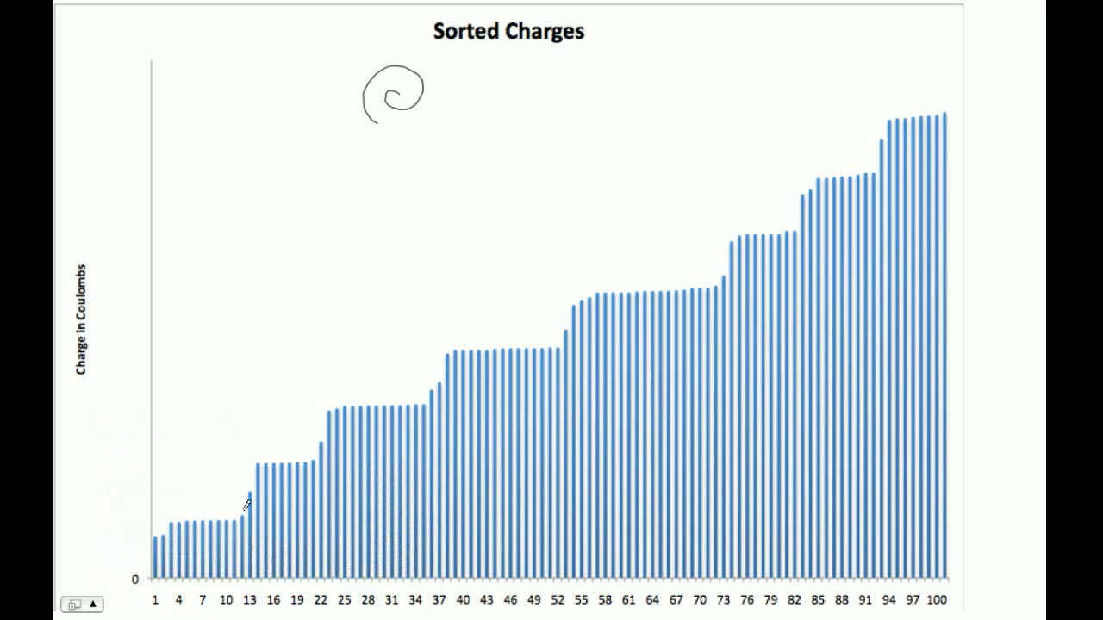
- Circle the lowest and highest bar plateaus and write their averages 1.54638E-19 and 1.24791E-18, numbering steps 1–7
{"action": "left_click_drag", "start_coordinate": [250, 503], "coordinate": [221, 536]}
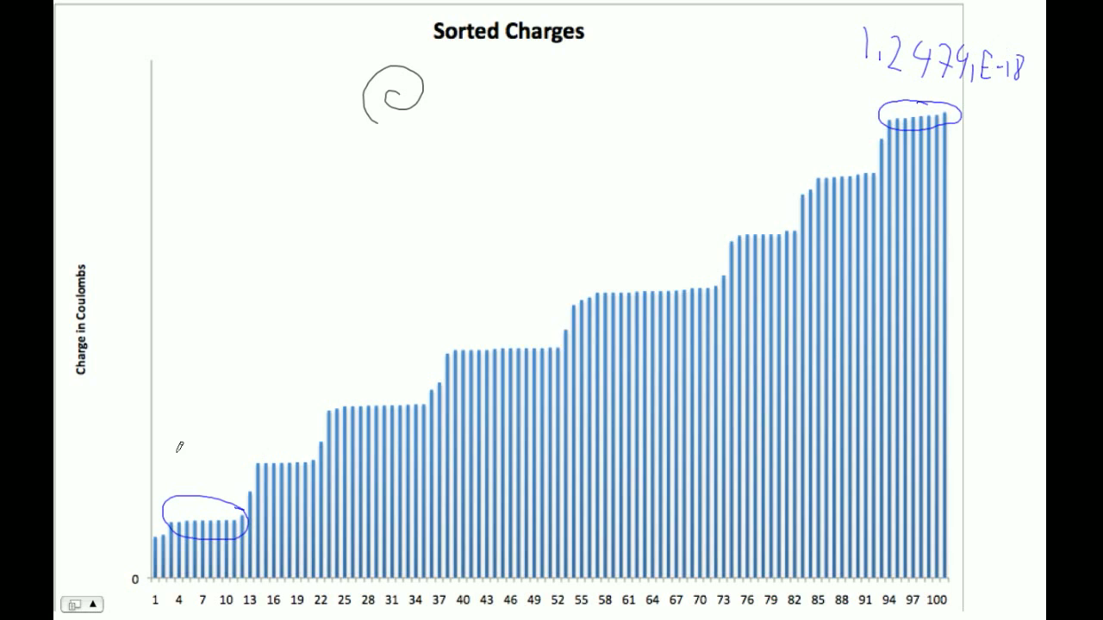
{"action": "type", "text": "1.5"}
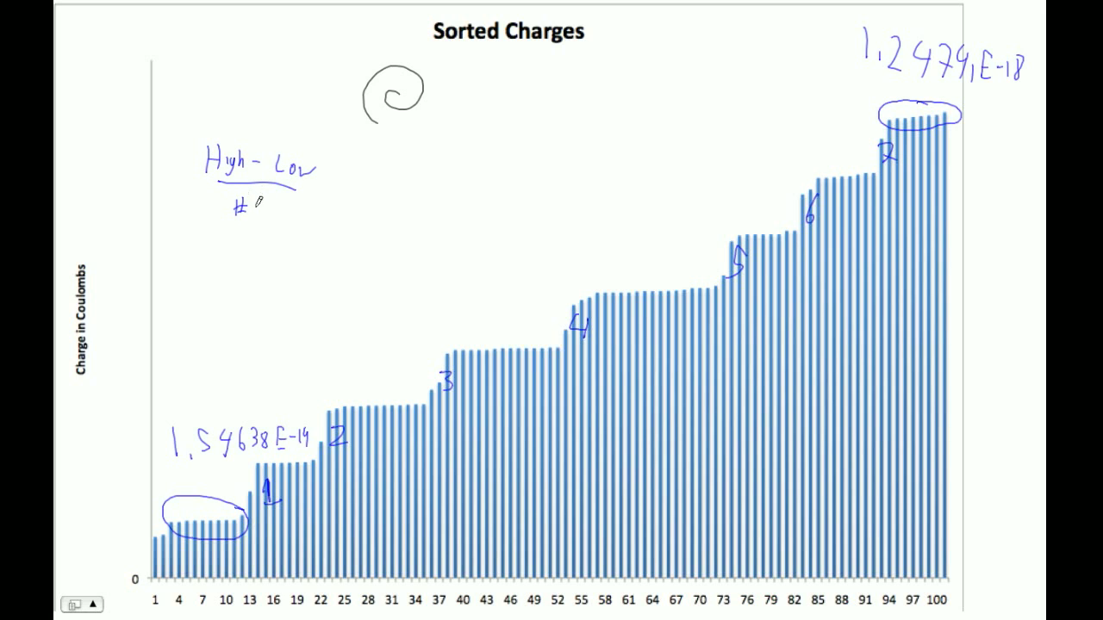
- Write (1.24791E-18 − 1.54638E-19)/7 under 'High − Low / #UPs', giving e ≈ 1.5611×10⁻¹⁹ C
{"action": "type", "text": "UPs"}
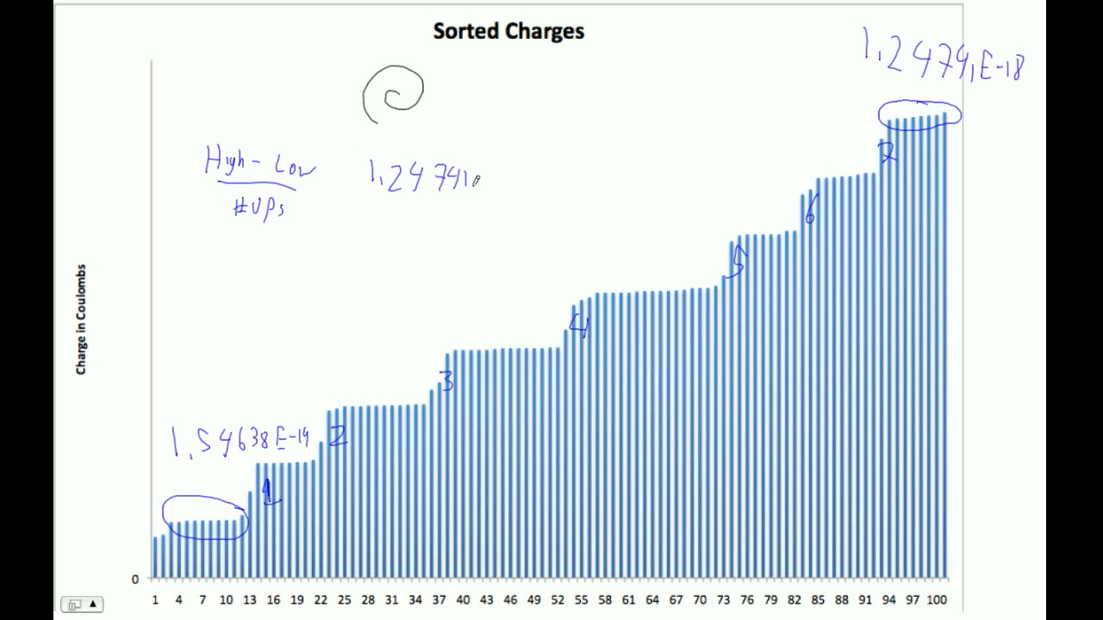
{"action": "type", "text": "E-18 - 1.54638E-1"}
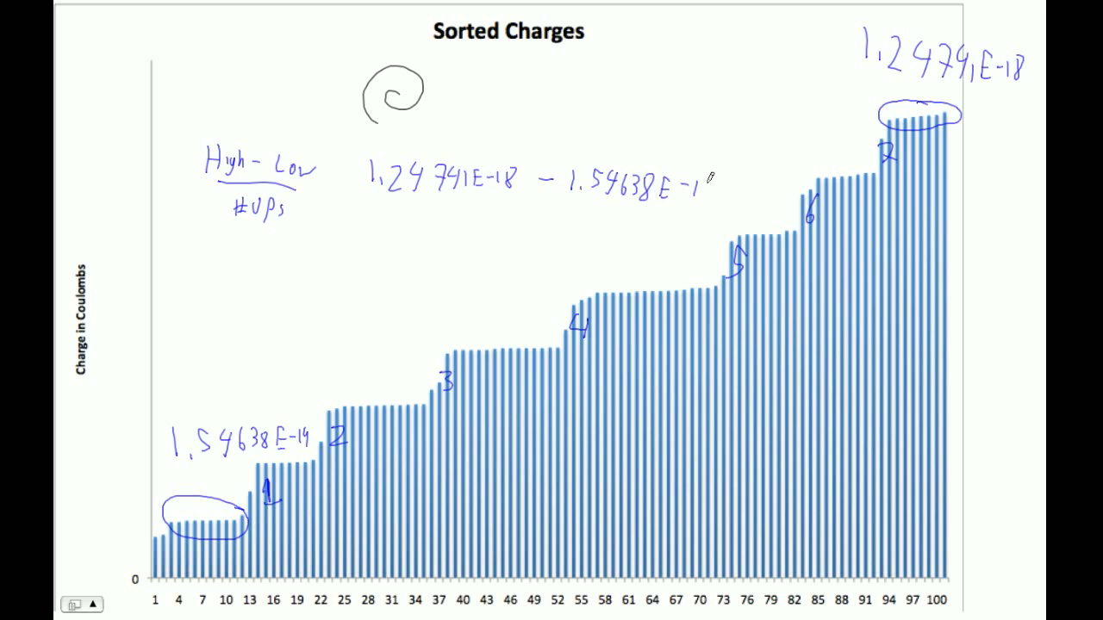
{"action": "left_click_drag", "start_coordinate": [373, 207], "coordinate": [668, 211]}
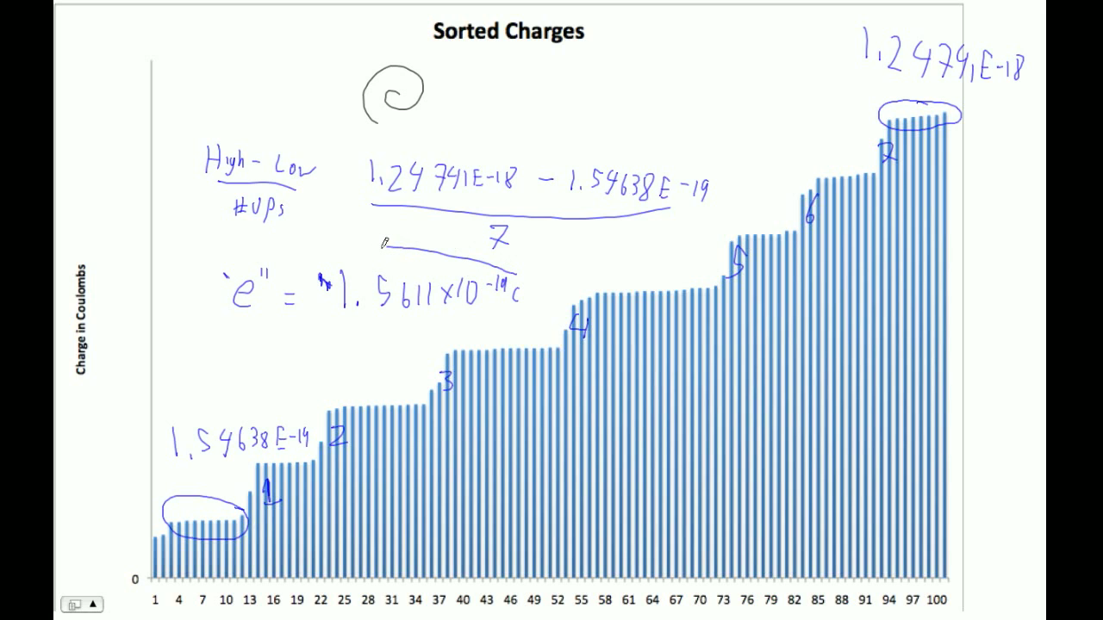
- Circle the 1.5611×10⁻¹⁹ C result and box the accepted 1.602×10⁻¹⁹ C beside the title
{"action": "left_click_drag", "start_coordinate": [387, 245], "coordinate": [517, 302]}
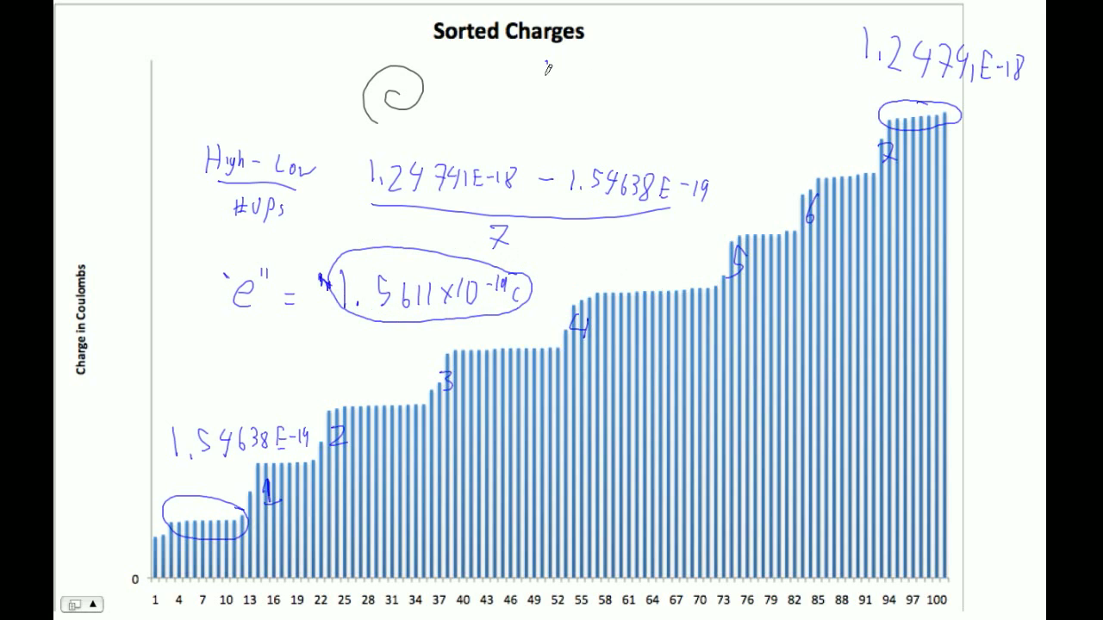
{"action": "type", "text": "1.602x10^-19 C"}
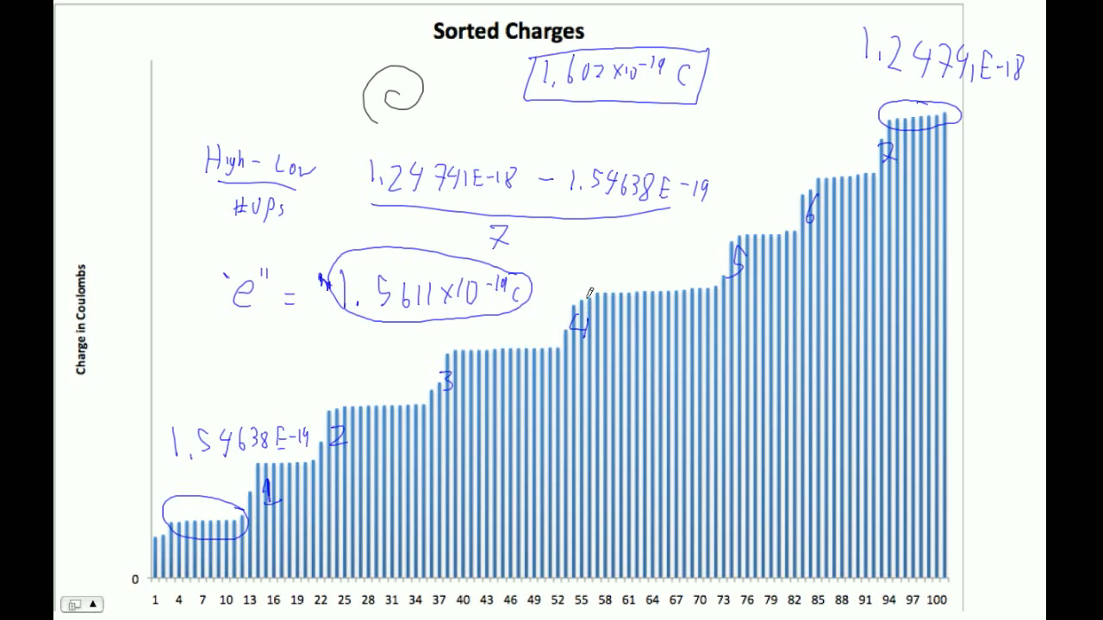
{"action": "mouse_move", "coordinate": [591, 292]}
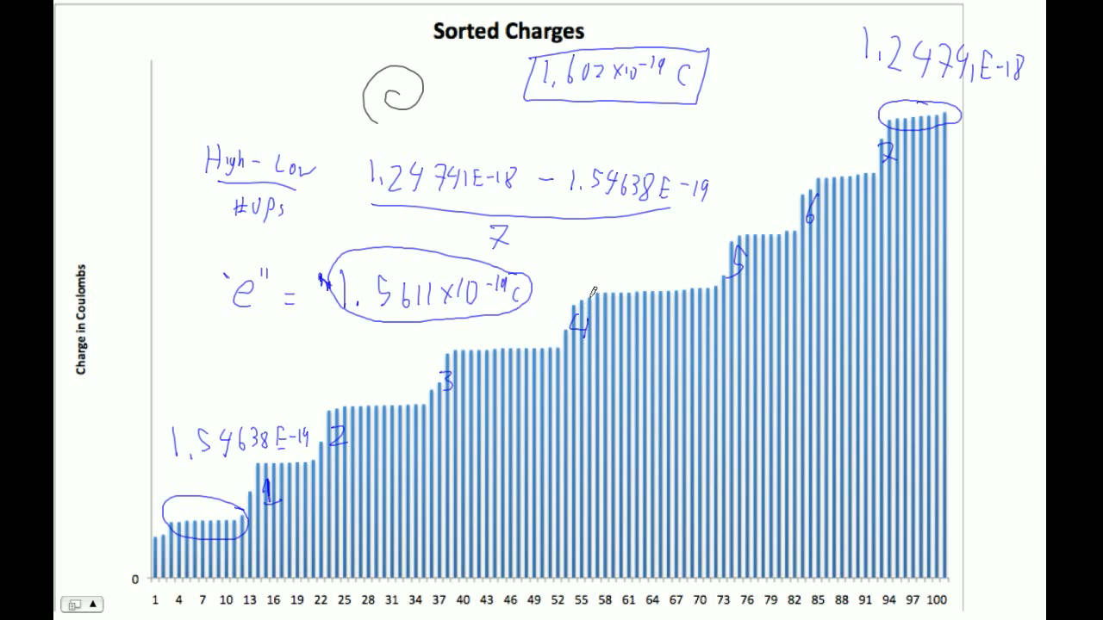